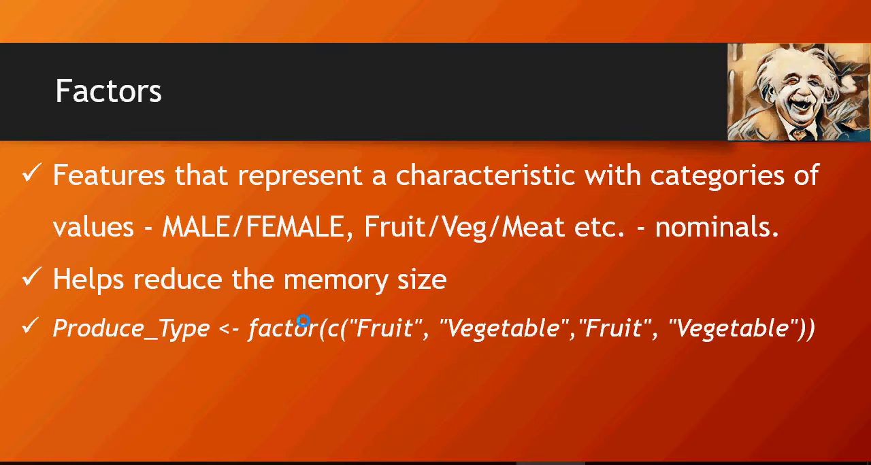
pyautogui.moveTo(596, 326)
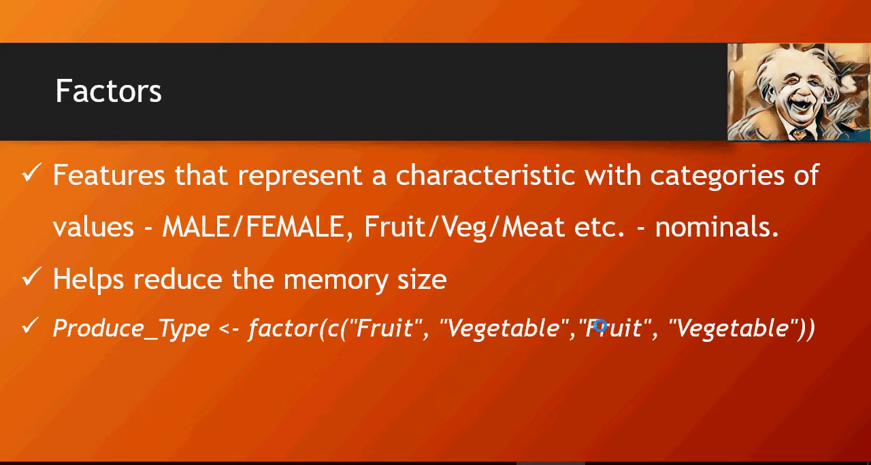
pyautogui.moveTo(864, 320)
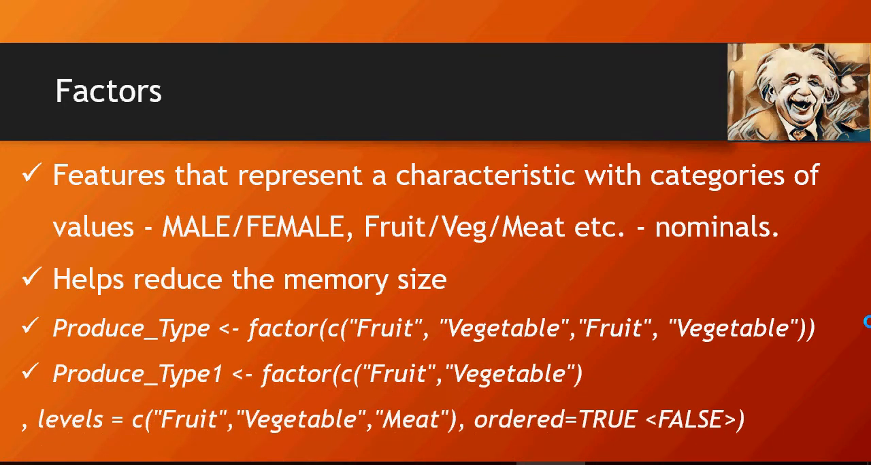
pyautogui.moveTo(728, 351)
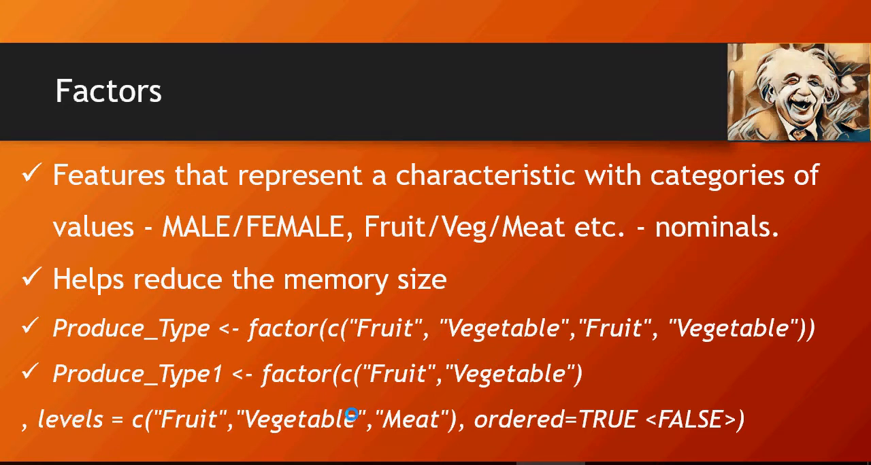
pyautogui.moveTo(463, 381)
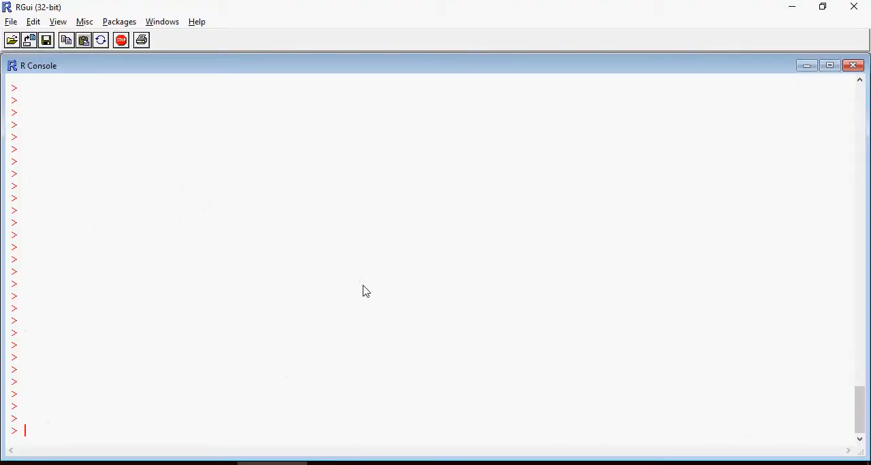
# Paste the Produce_Type factor definition into the console and print Produce_Type.
pyautogui.rightClick(363, 292)
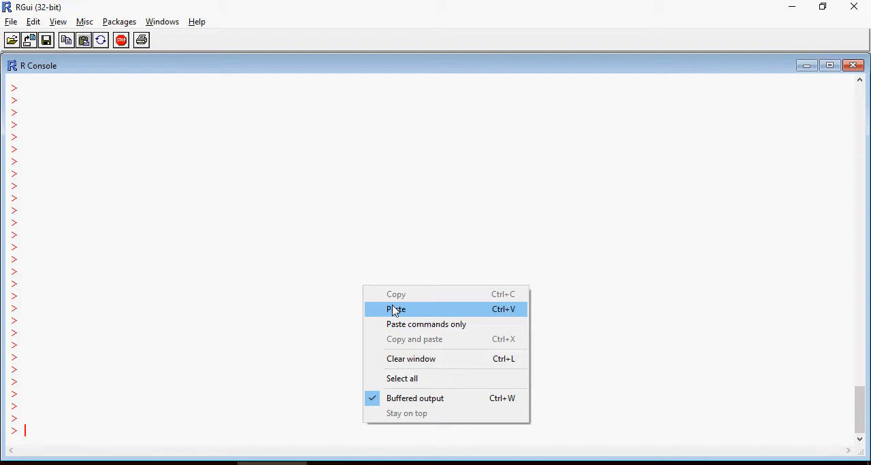
pyautogui.click(396, 308)
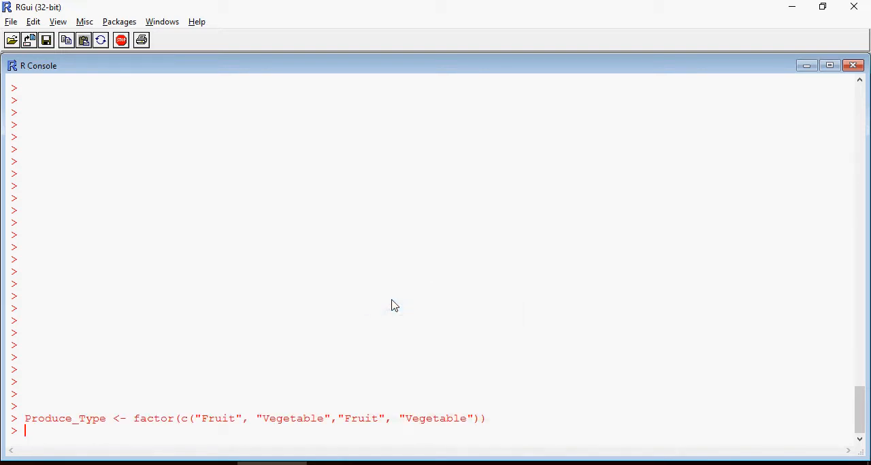
pyautogui.write('Produ')
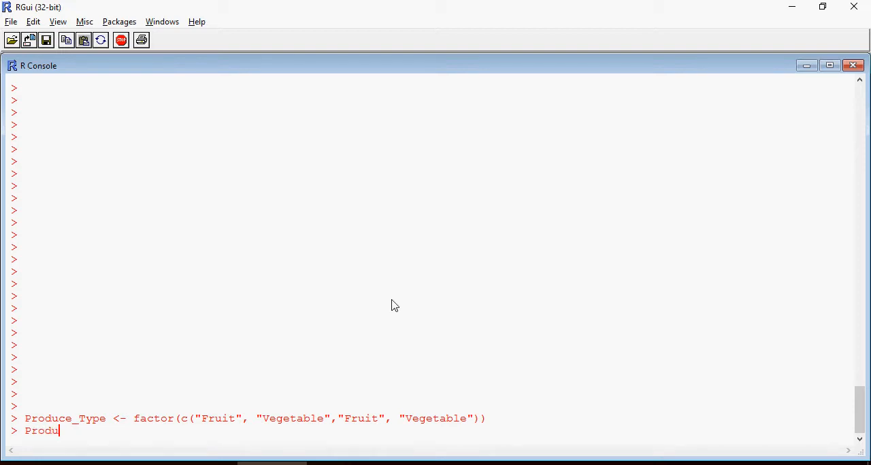
pyautogui.write('ce_')
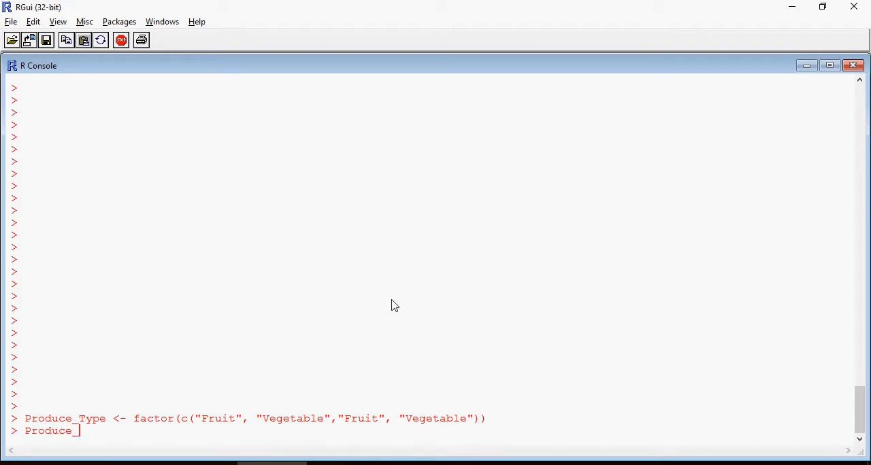
pyautogui.write('Type')
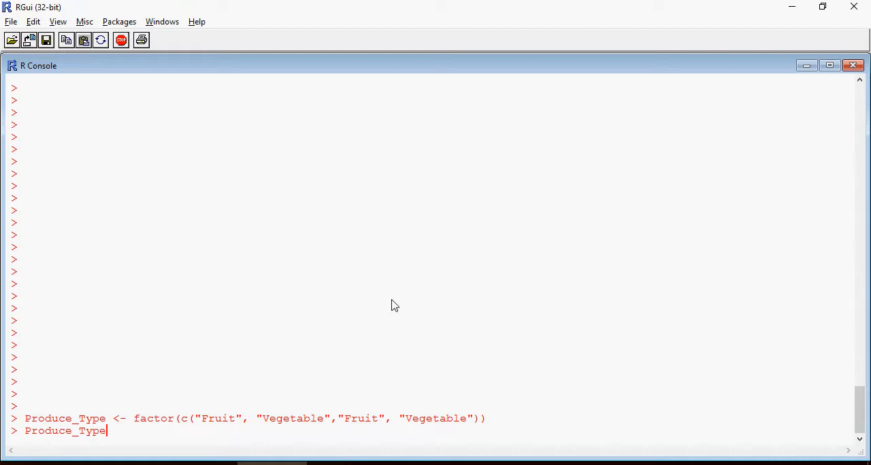
pyautogui.press('Return')
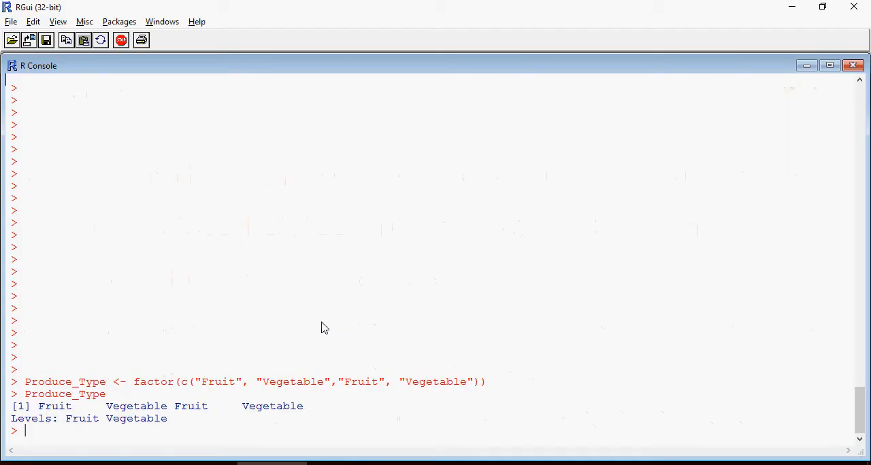
# Paste the ordered Produce_Type1 definition with a Meat level and print Produce_Type1.
pyautogui.rightClick(325, 329)
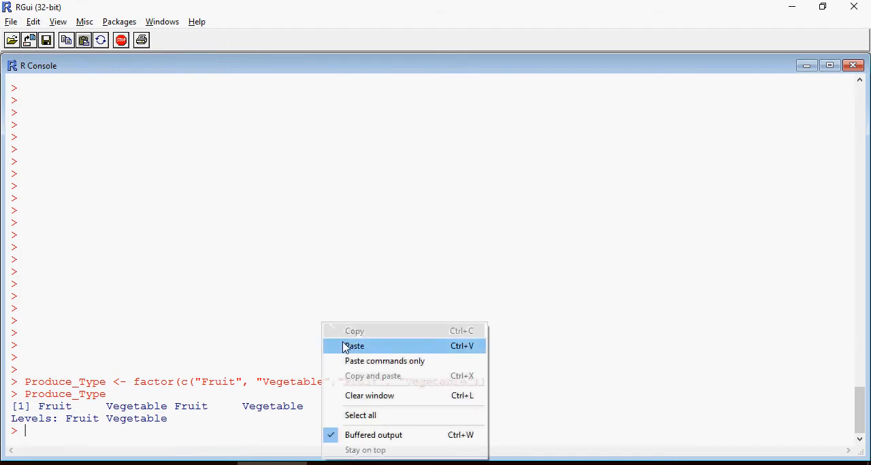
pyautogui.click(354, 346)
pyautogui.write('Produce_Type')
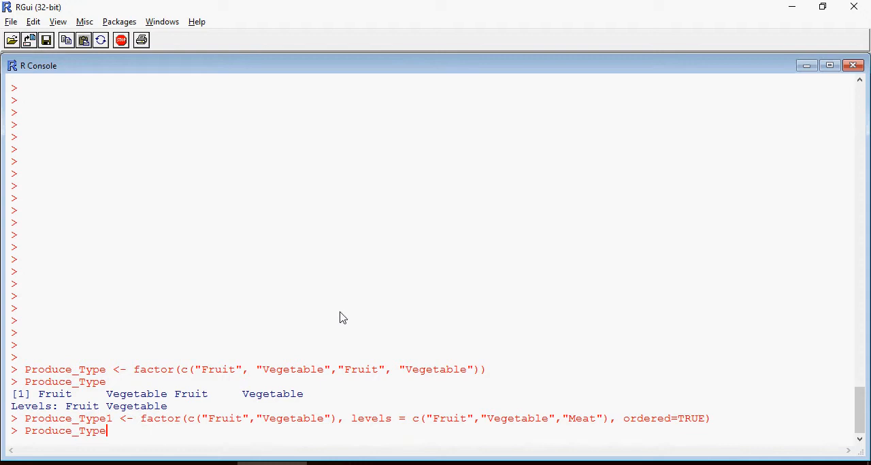
pyautogui.write('1')
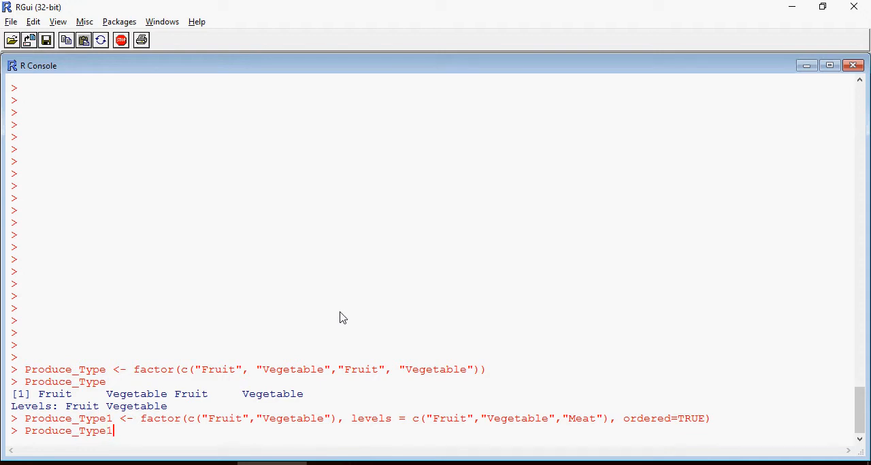
pyautogui.press('Return')
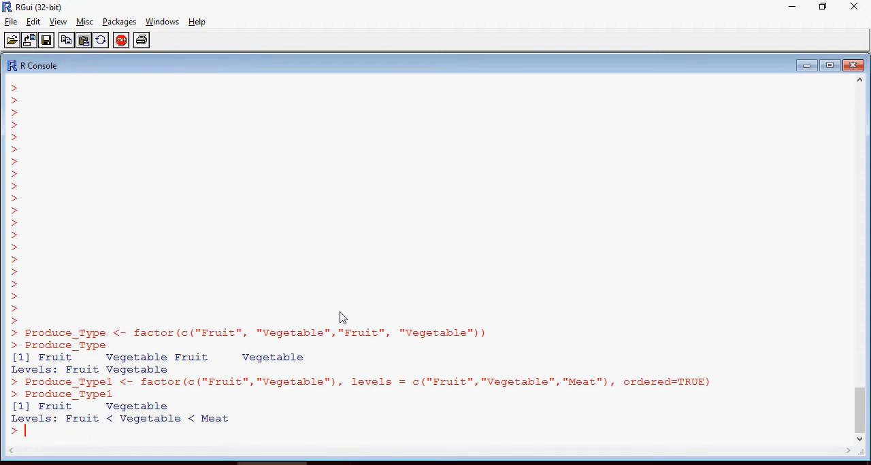
pyautogui.moveTo(75, 379)
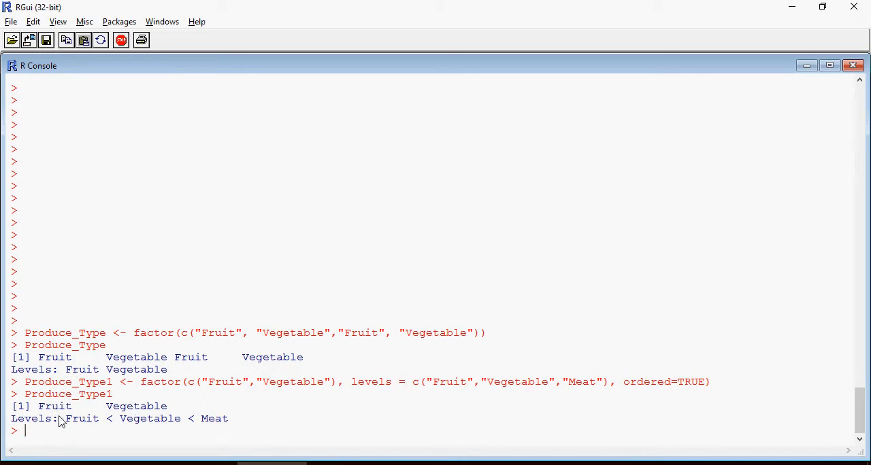
pyautogui.moveTo(105, 426)
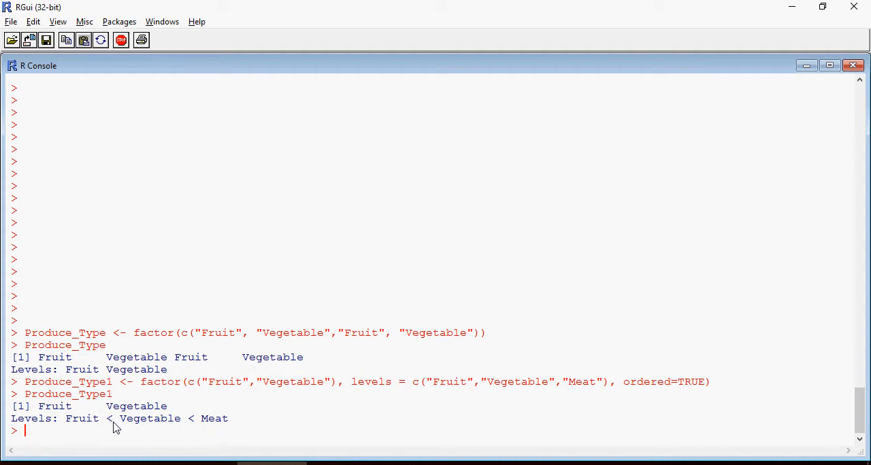
pyautogui.moveTo(191, 436)
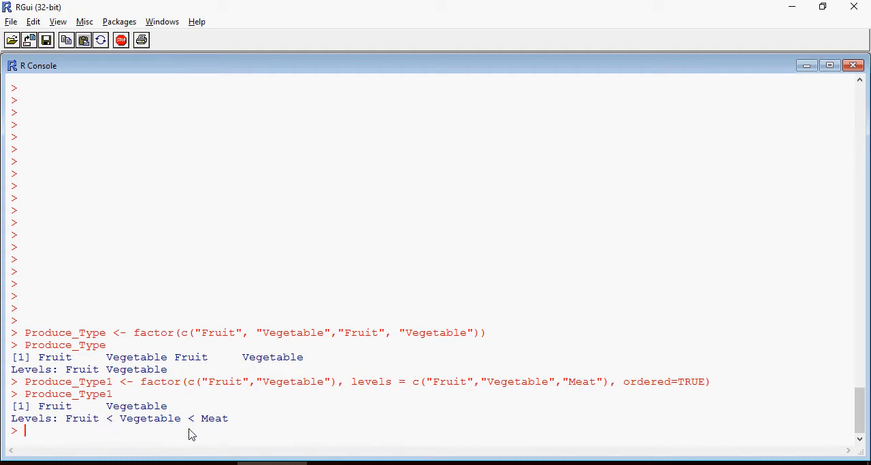
pyautogui.moveTo(682, 394)
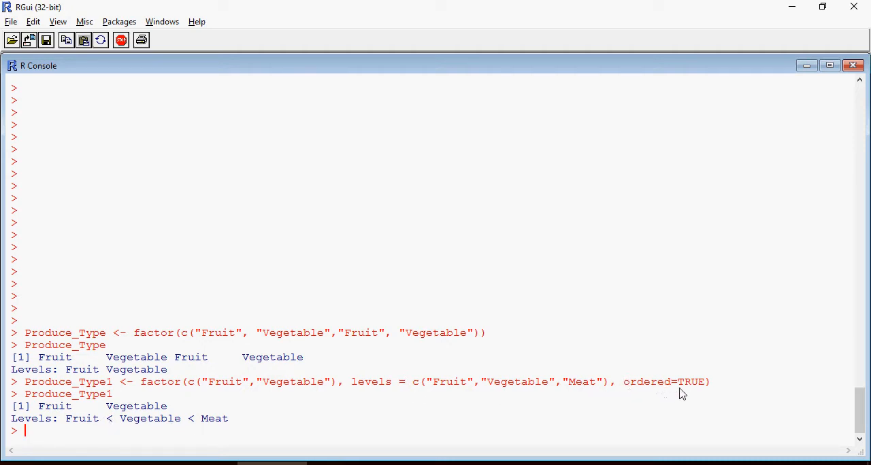
pyautogui.moveTo(694, 396)
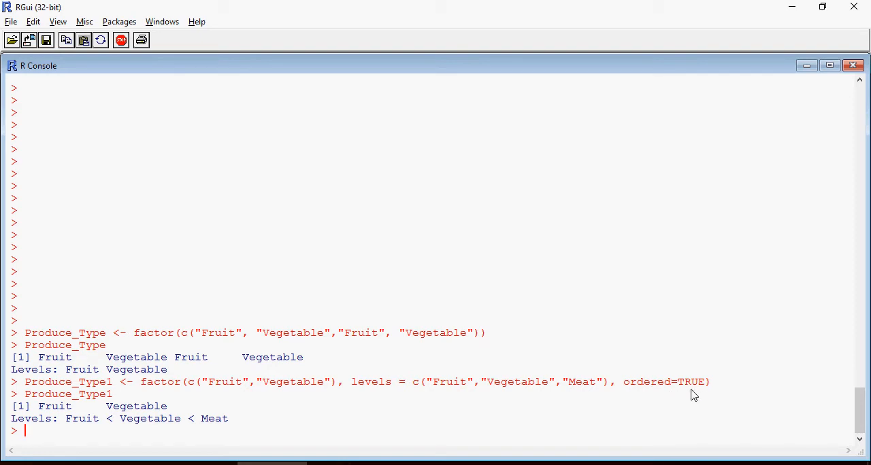
# Edit the recalled definition to ordered=FALSE with added "Misc", run it as Produce_Type2, and print it.
pyautogui.write('Produce_Type1')
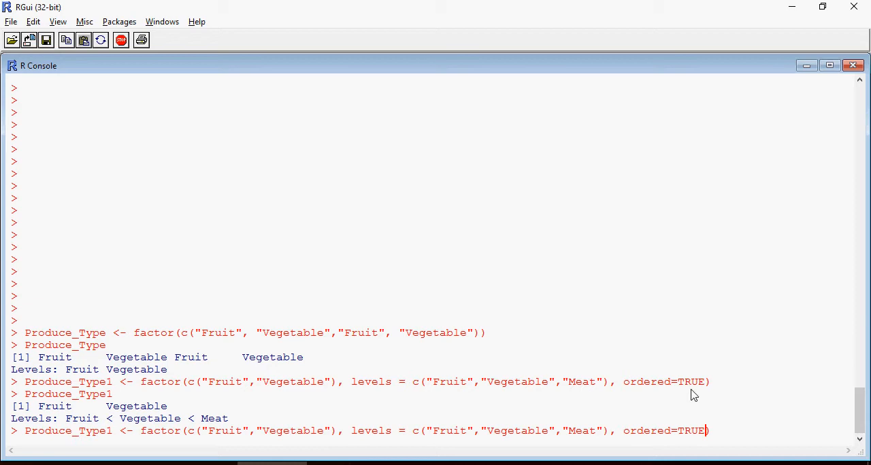
pyautogui.press('BackSpace')
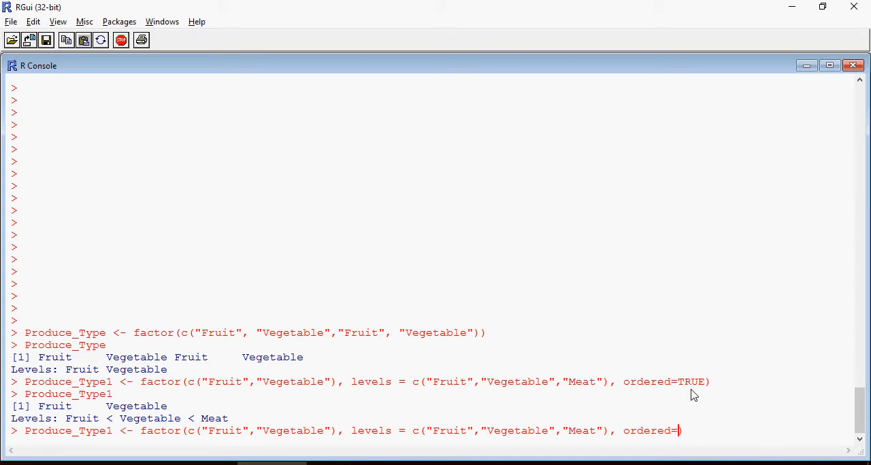
pyautogui.write('FALSE')
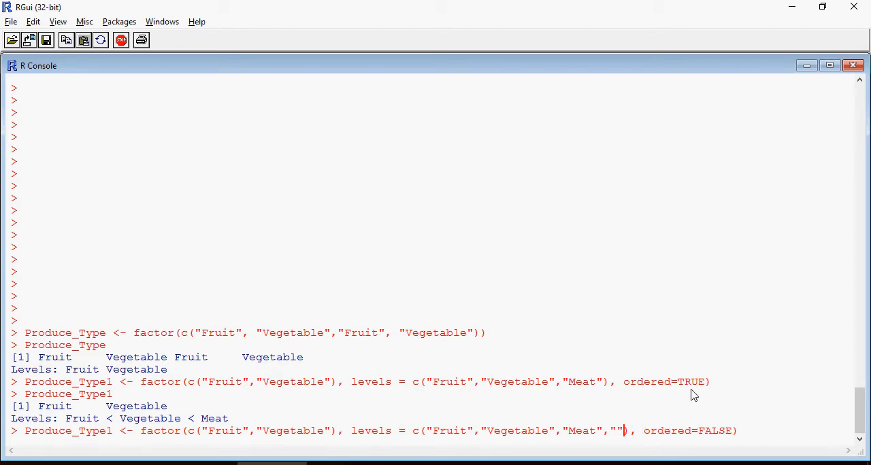
pyautogui.write('Misc')
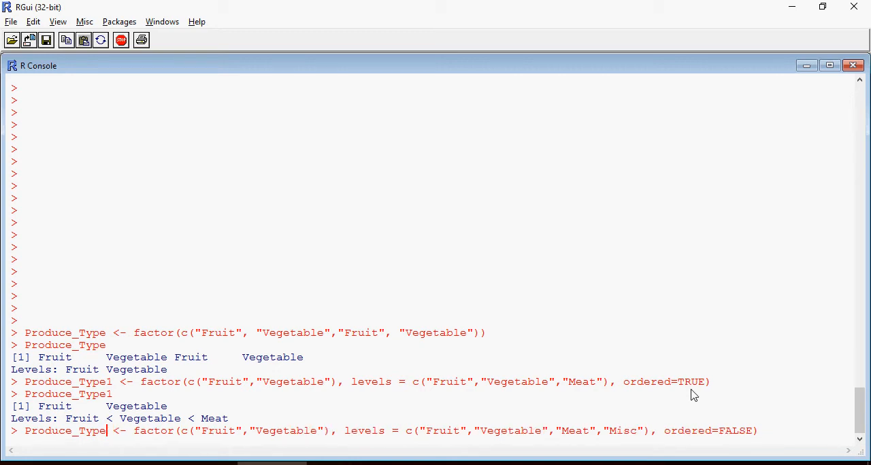
pyautogui.write('2')
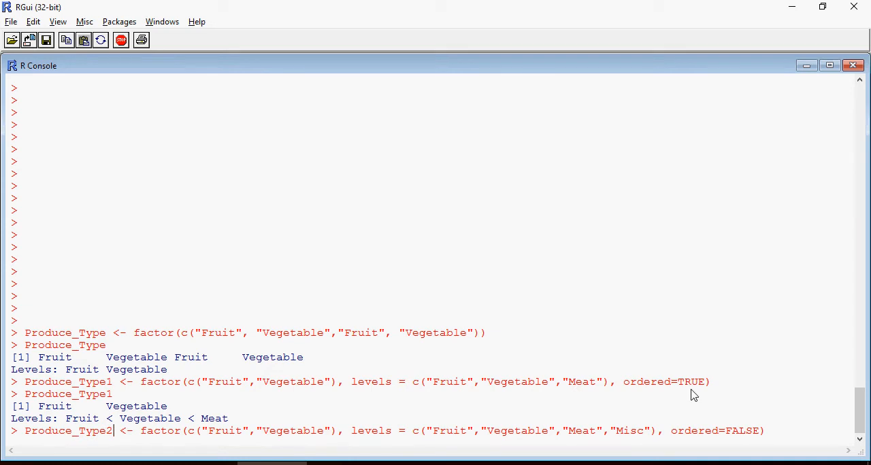
pyautogui.press('Return')
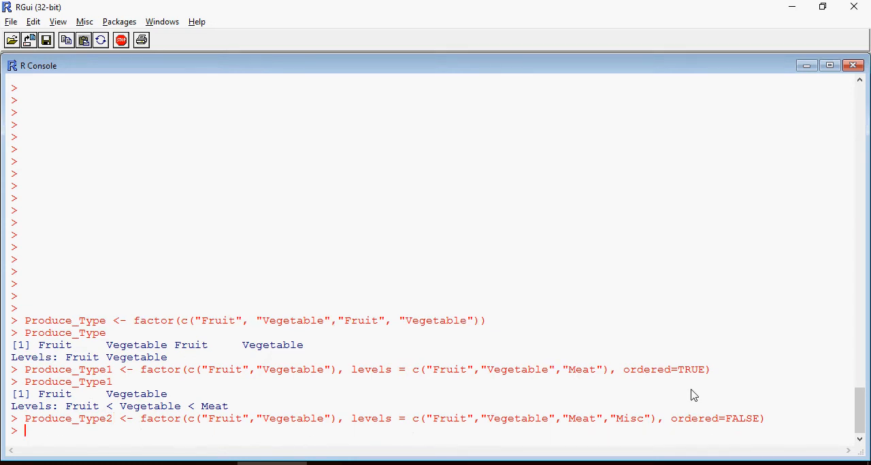
pyautogui.write('Produce_Type2')
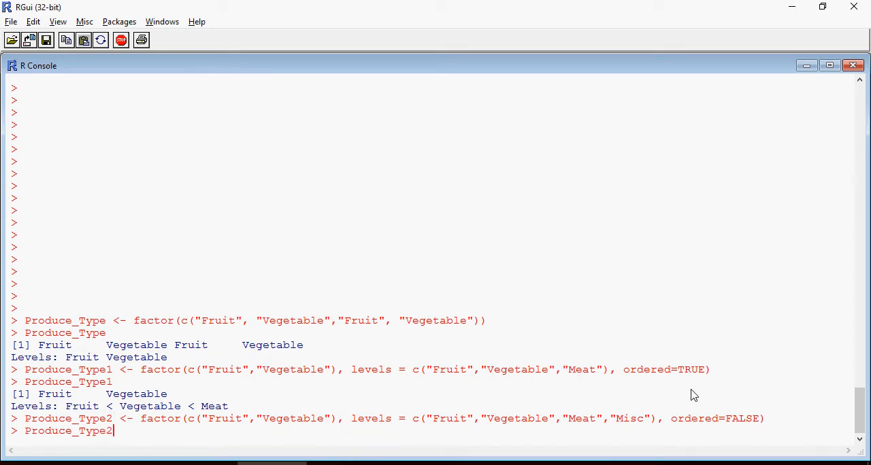
pyautogui.press('Return')
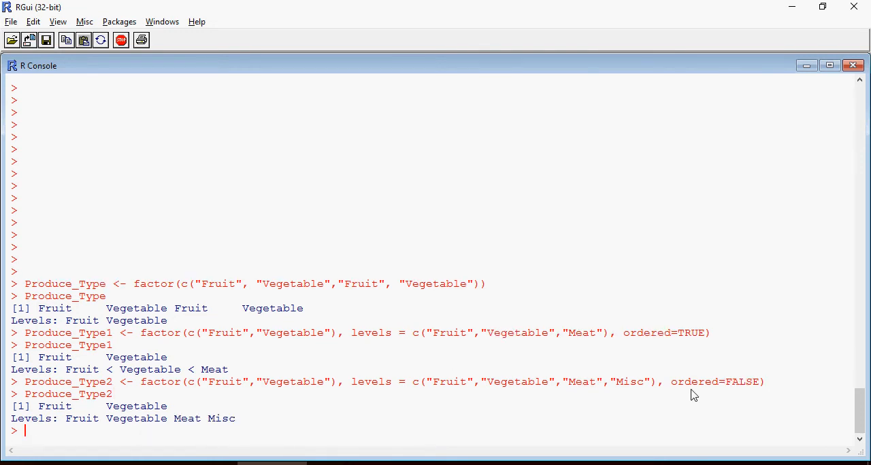
pyautogui.moveTo(125, 416)
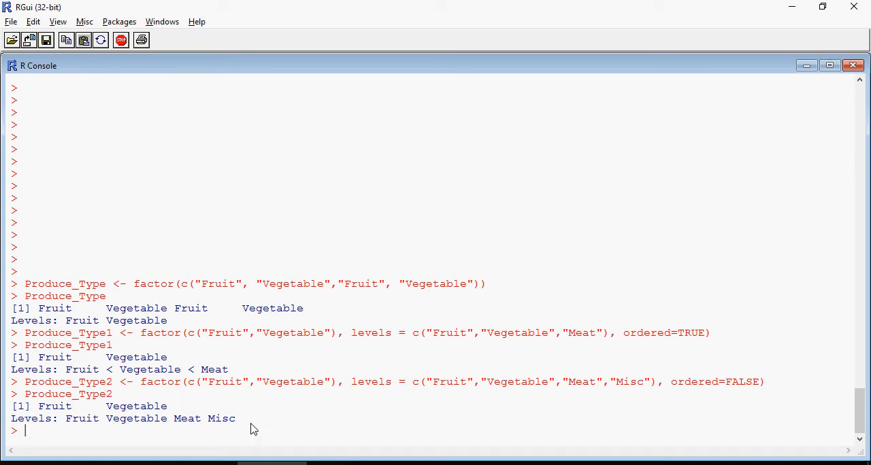
pyautogui.moveTo(433, 377)
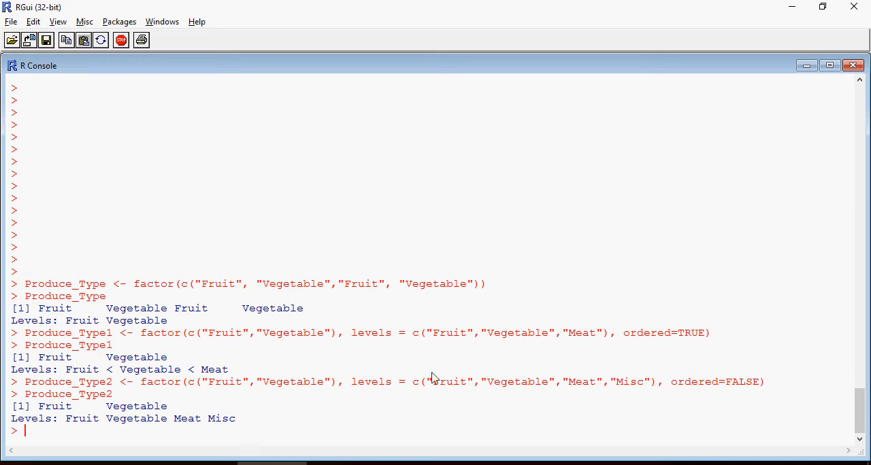